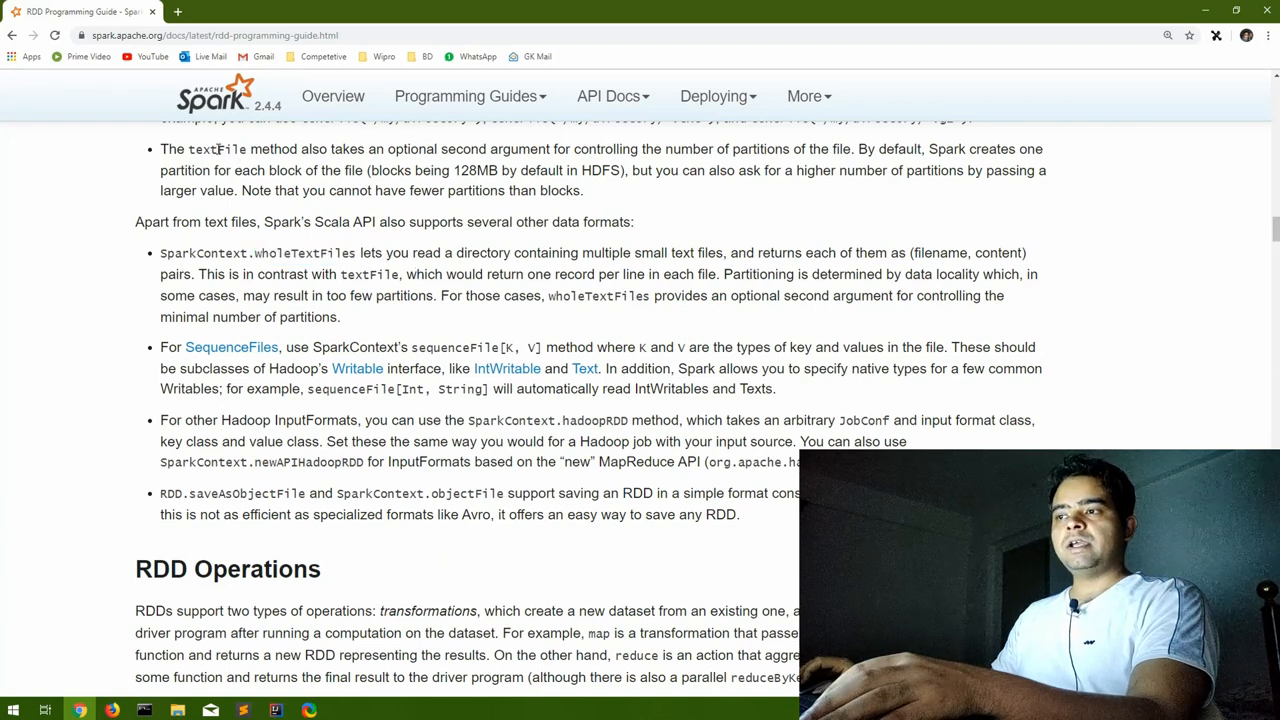
Highlight 'textFile' in the Spark RDD guide while reading the wholeTextFiles passage.
double_click(217, 149)
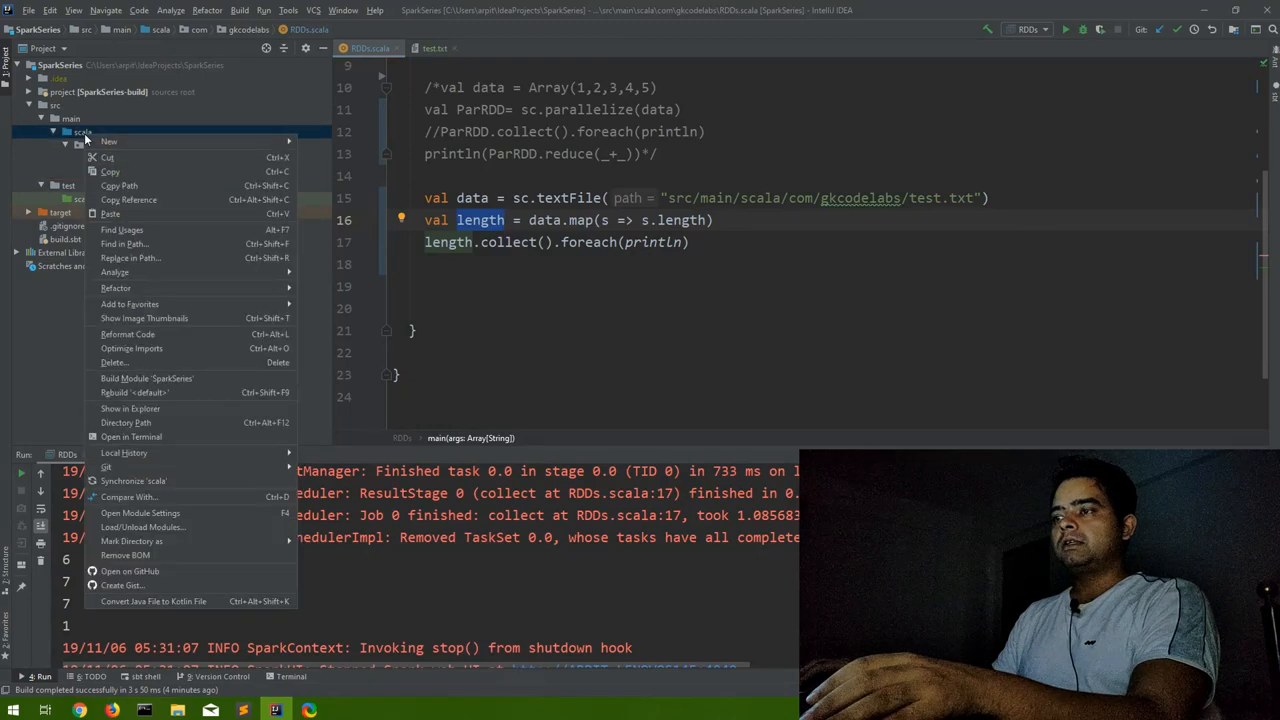
Create a datasets package under src/main/scala.
click(108, 141)
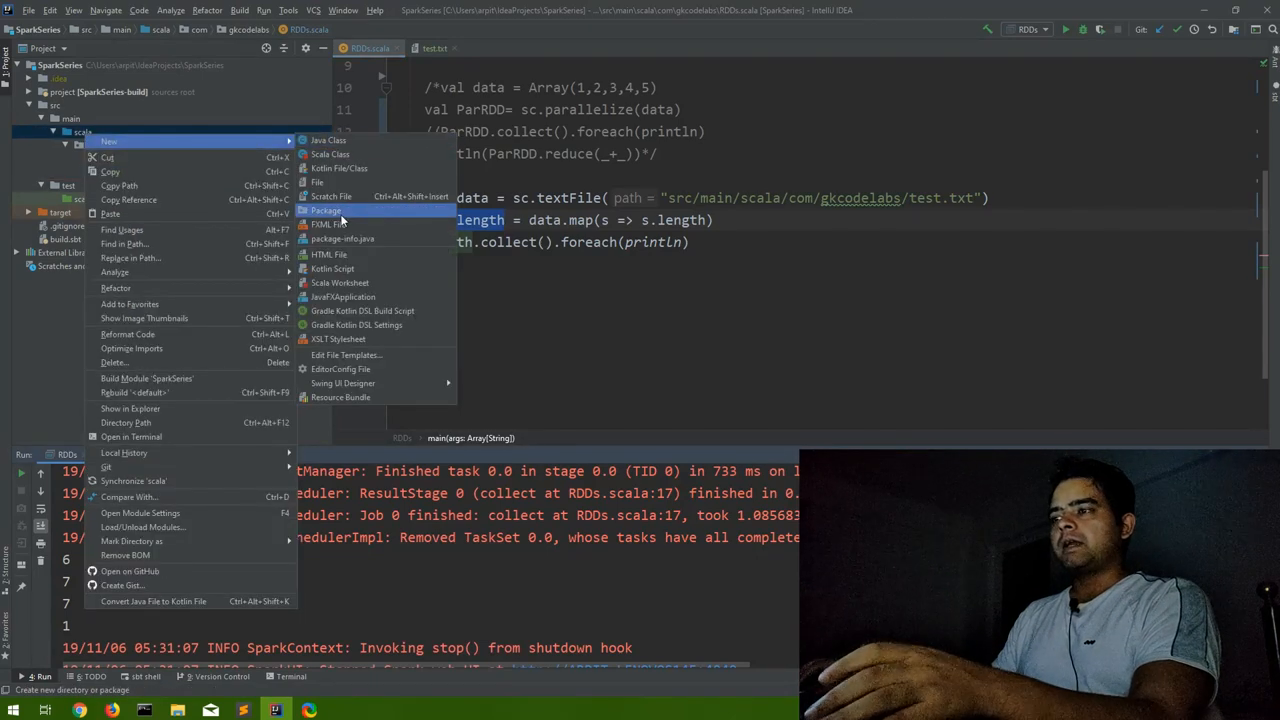
click(325, 210)
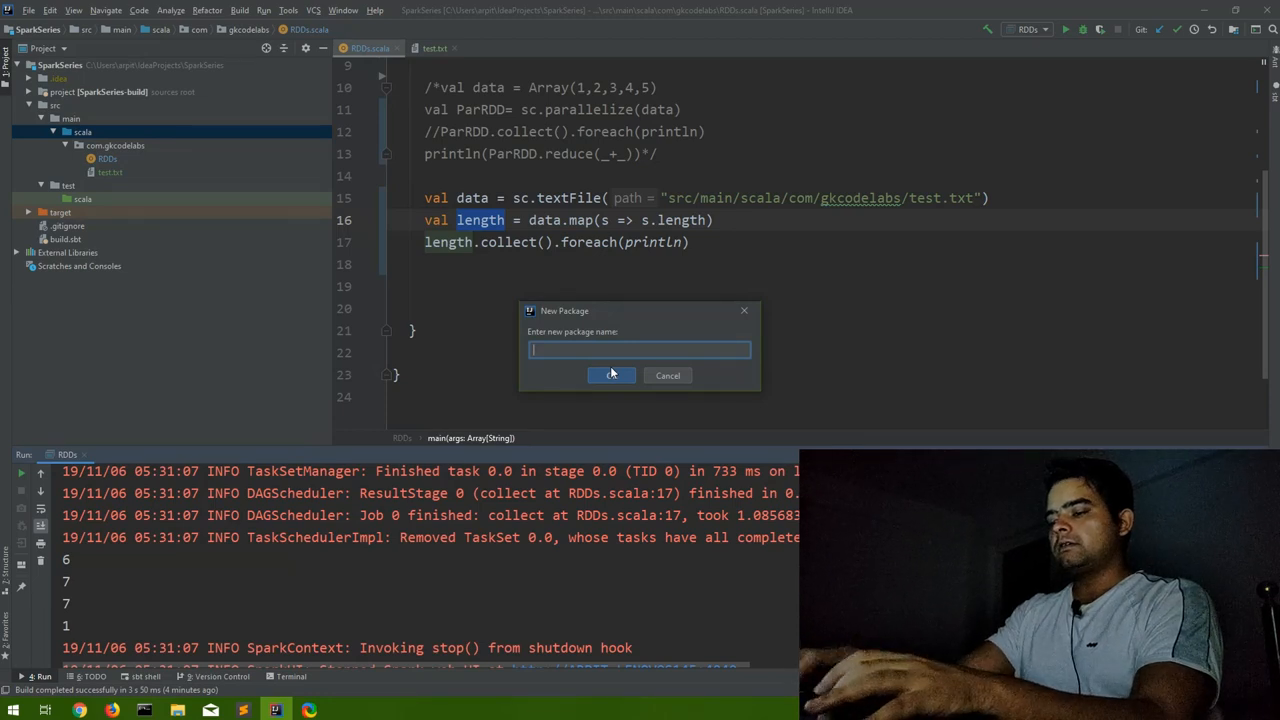
click(611, 374)
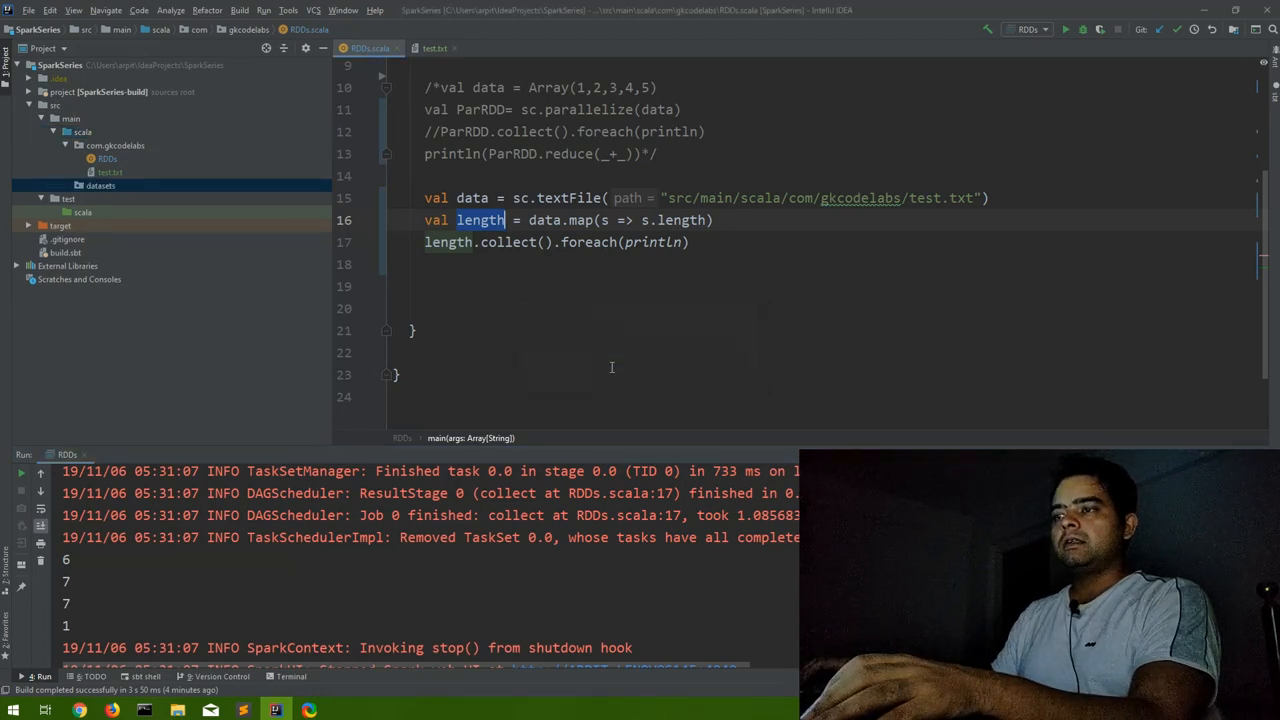
Add a new day1.txt file to datasets and begin naming day2.txt.
right_click(100, 186)
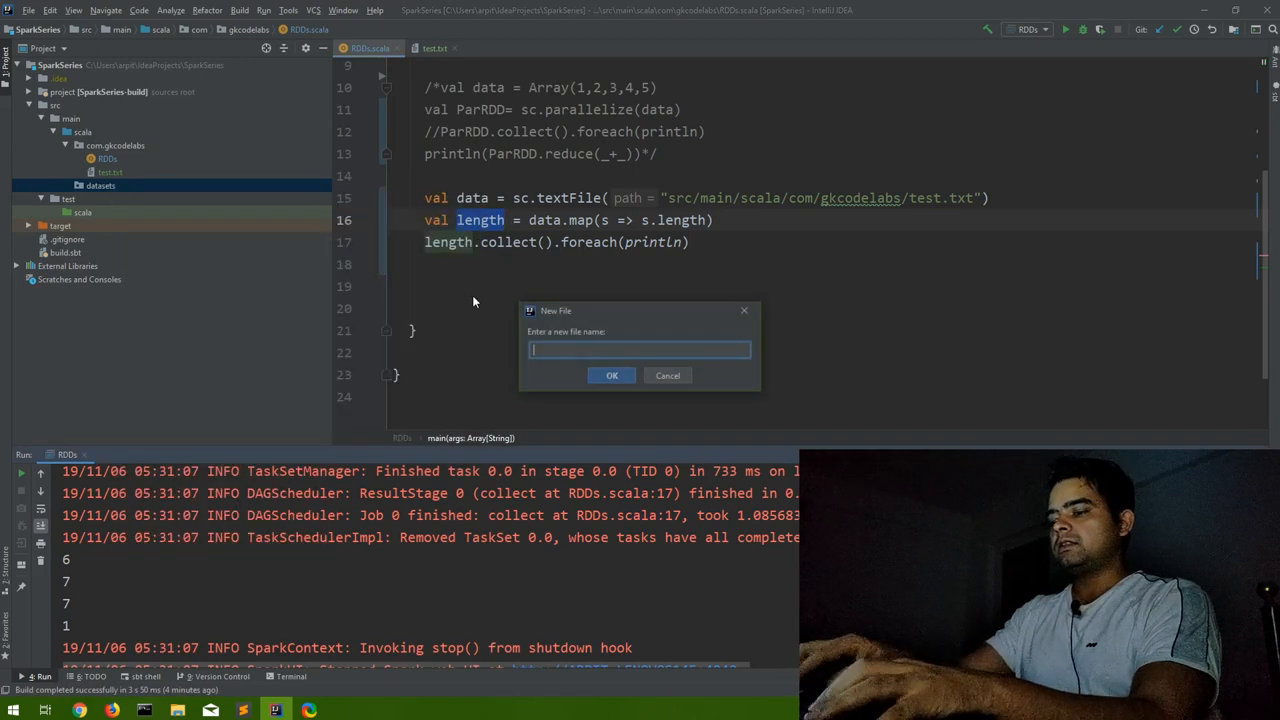
text(day1)
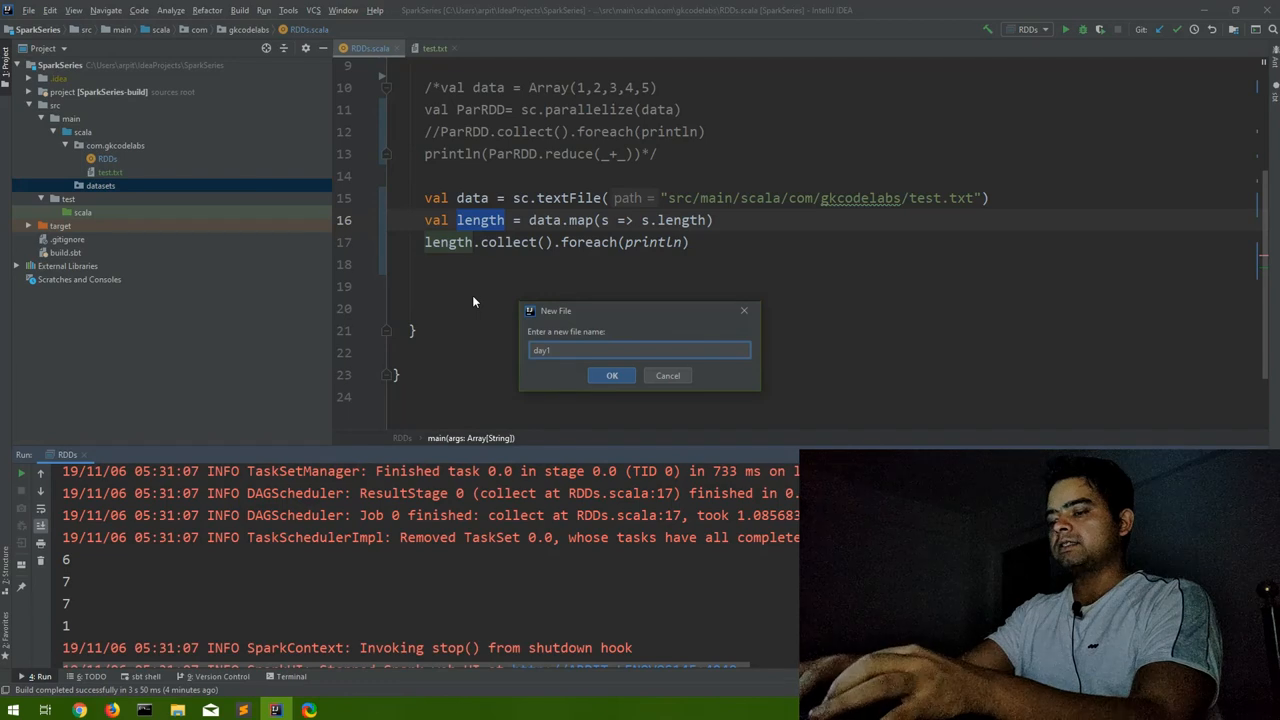
text(day2.txt)
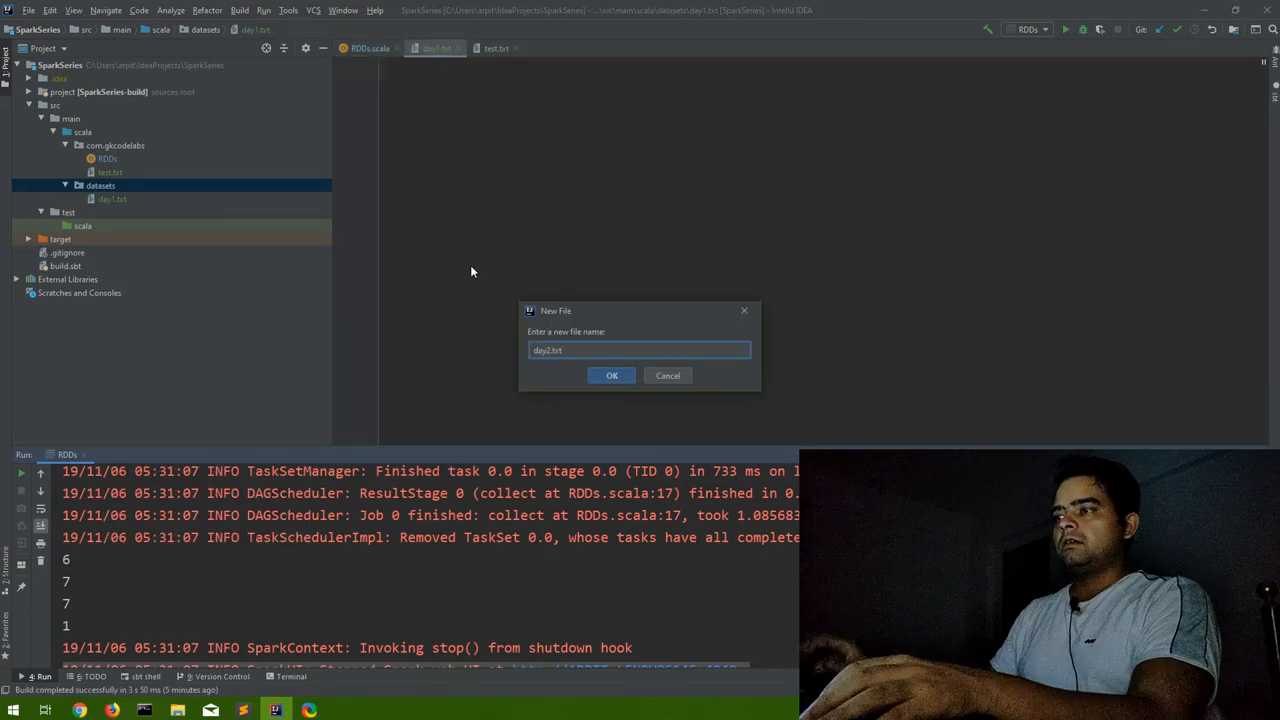
Create day2.txt, then enter the lines 10, 20, 30 in day1.txt.
click(611, 375)
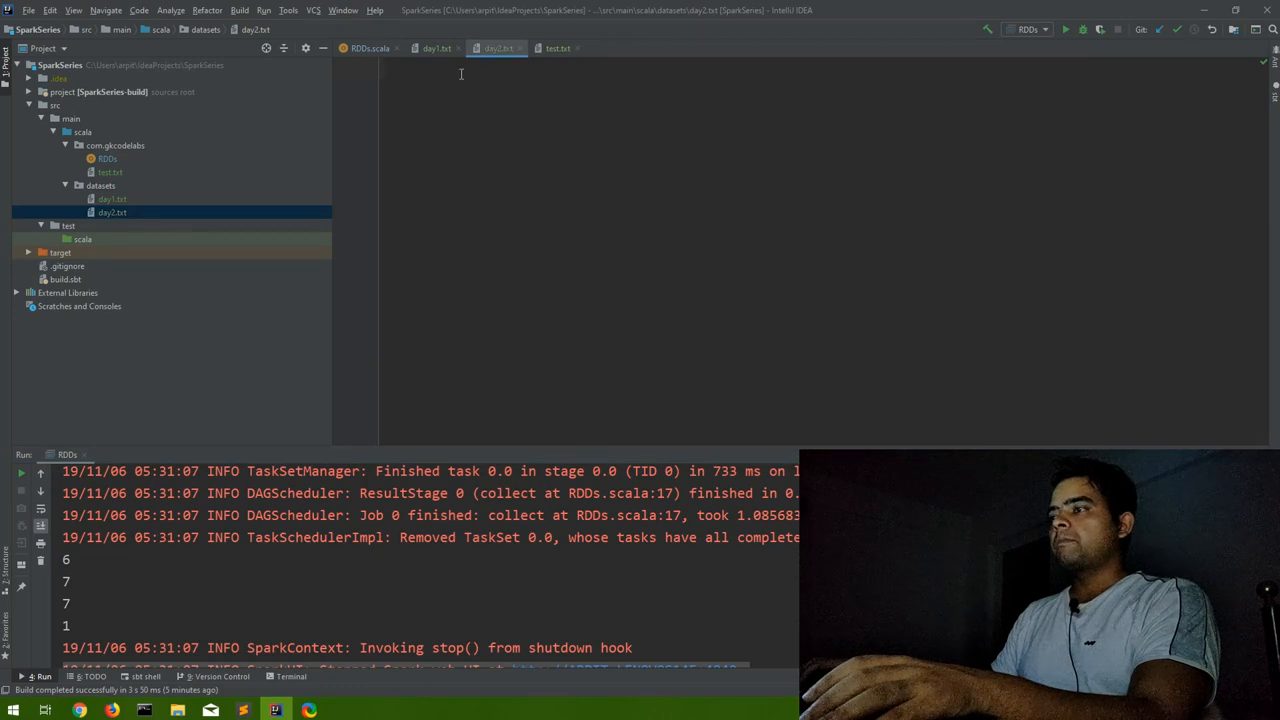
click(435, 48)
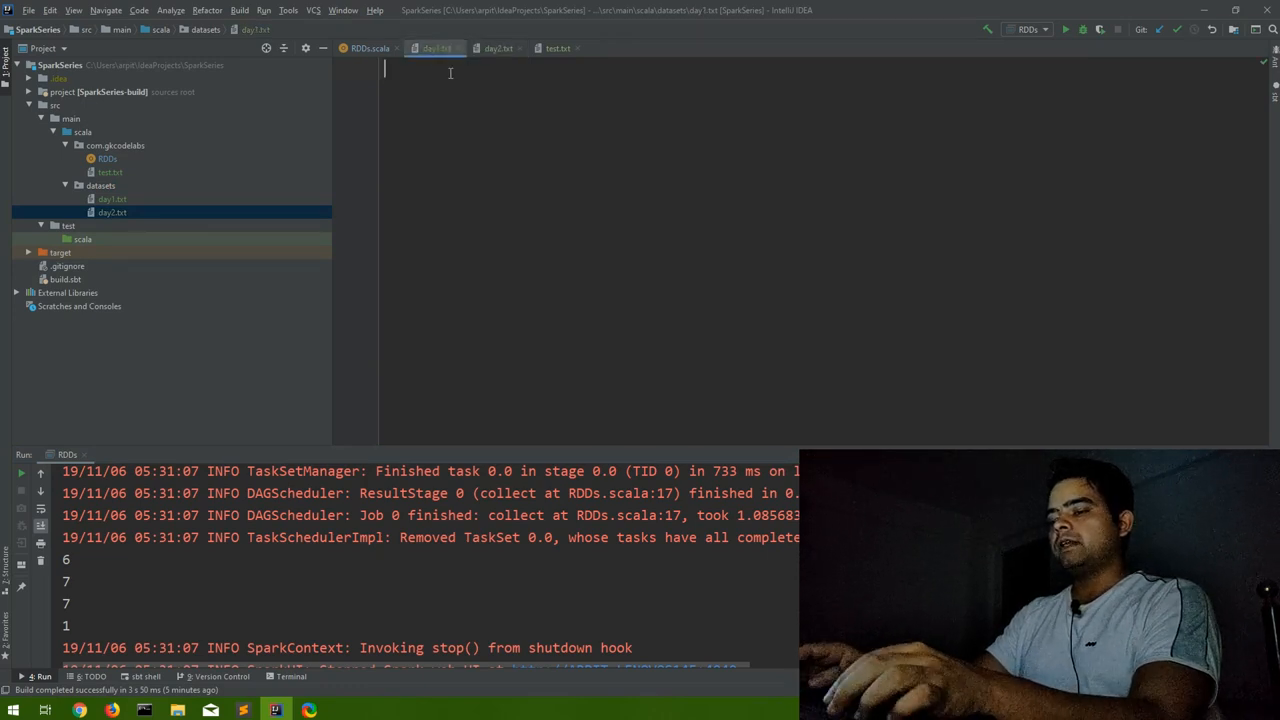
text(10)
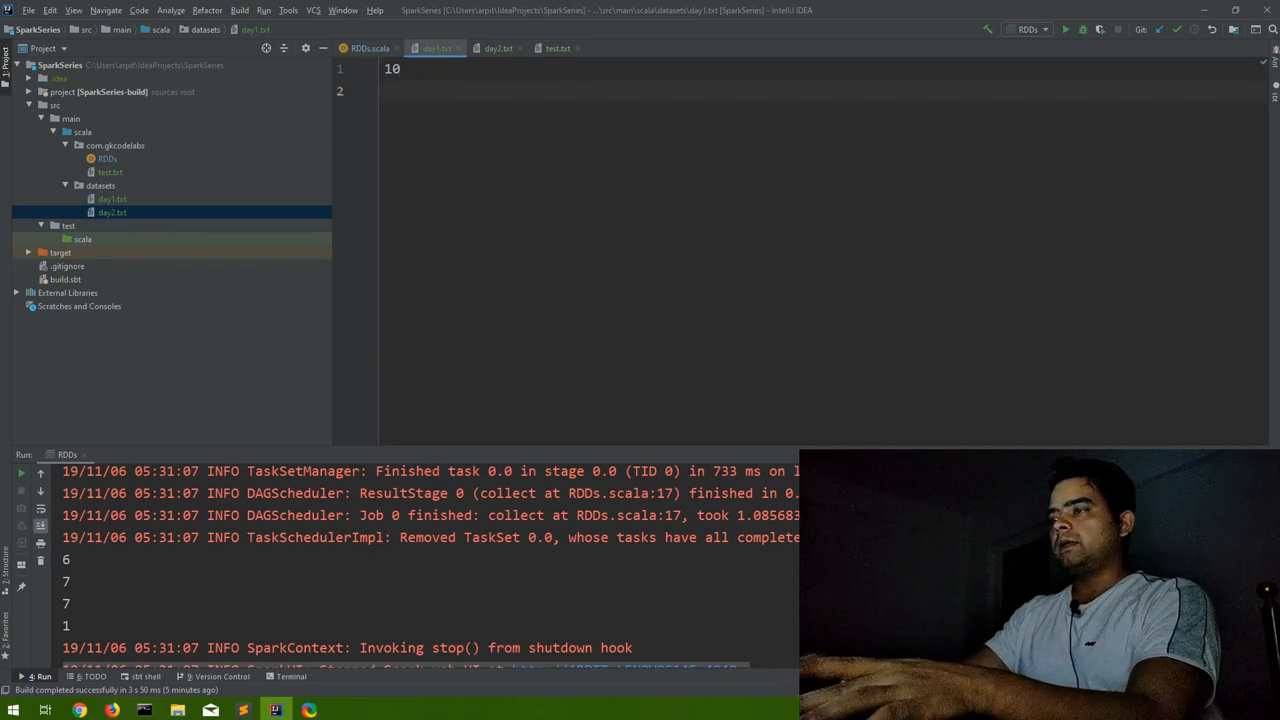
text(20)
text(30)
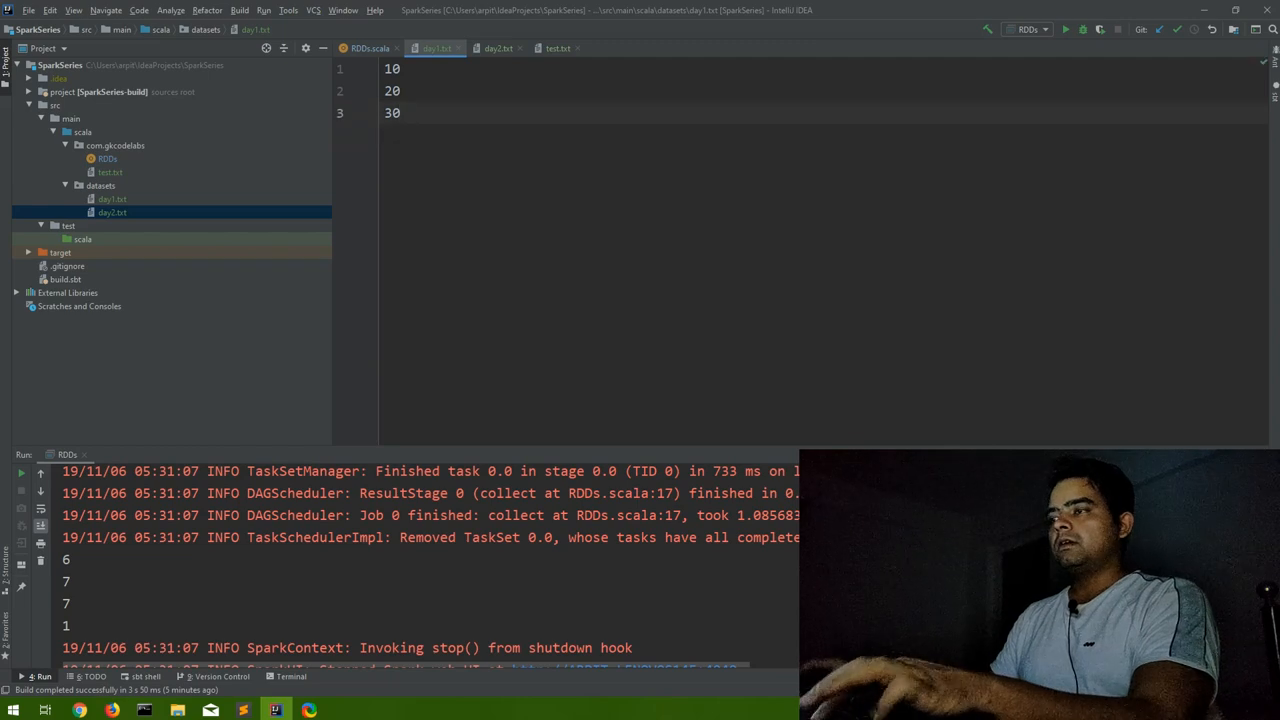
Enter the lines 100, 200, 300 in day2.txt.
click(497, 48)
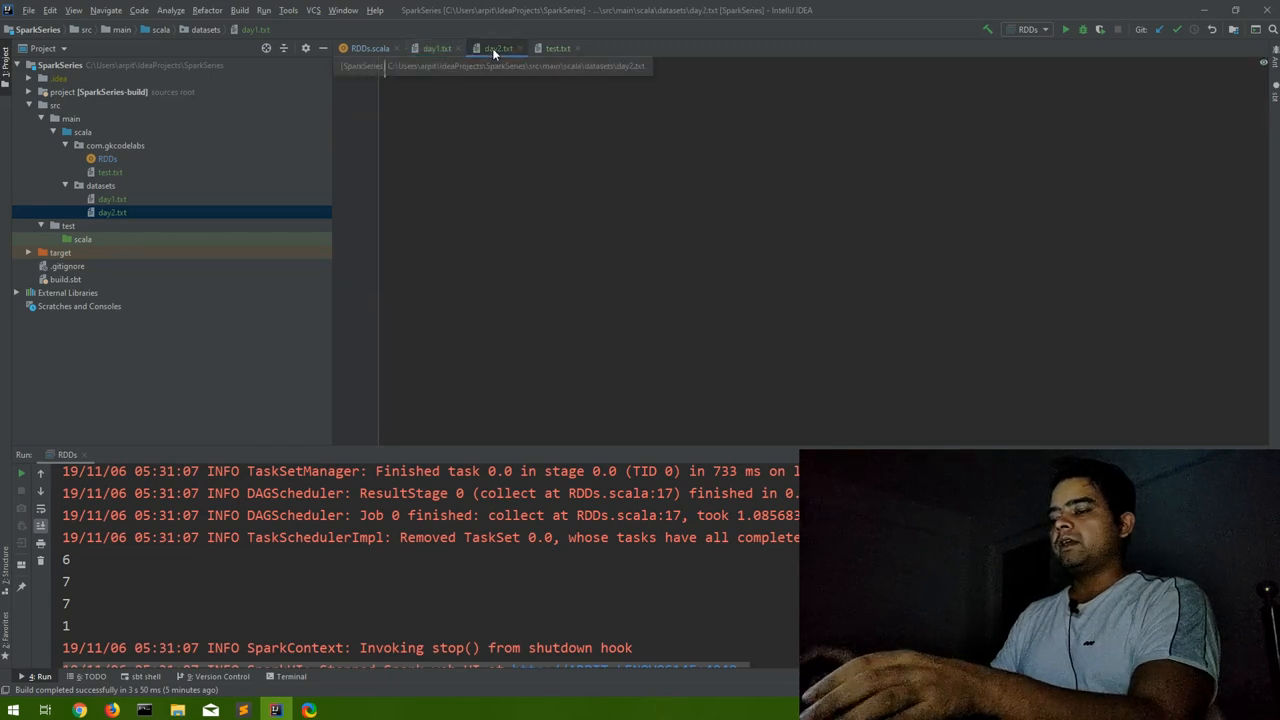
text(100)
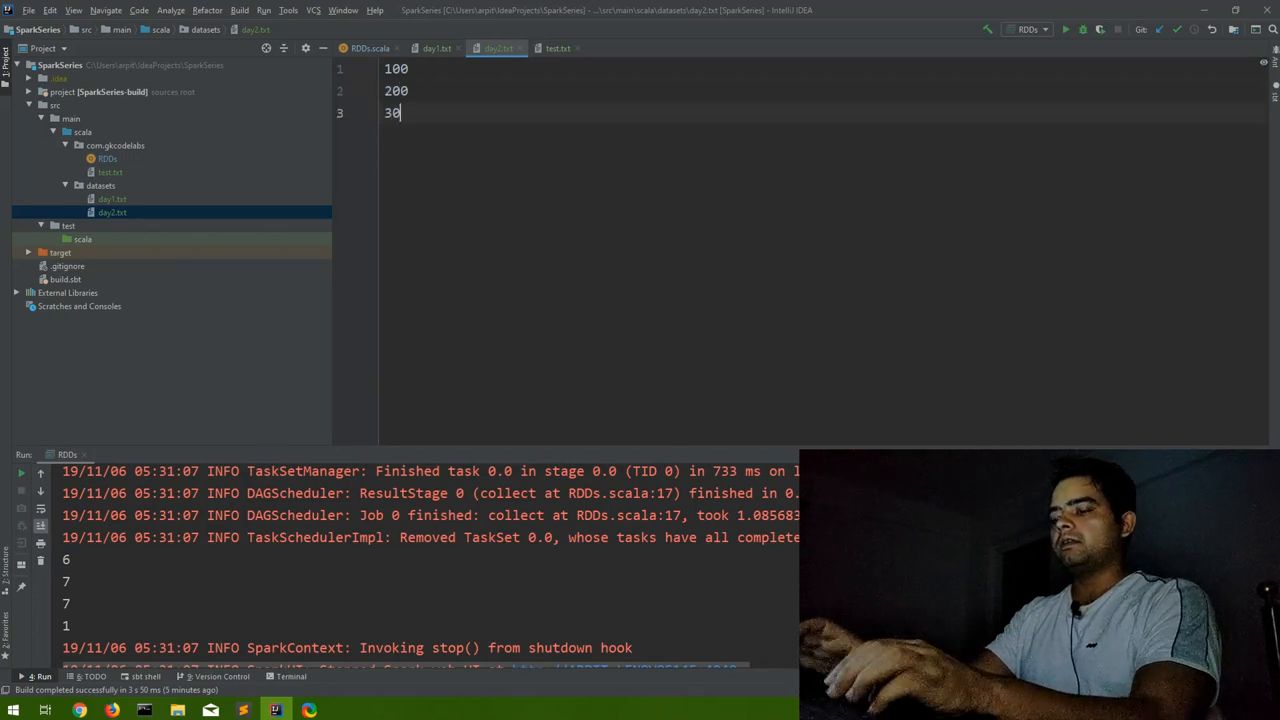
text(0)
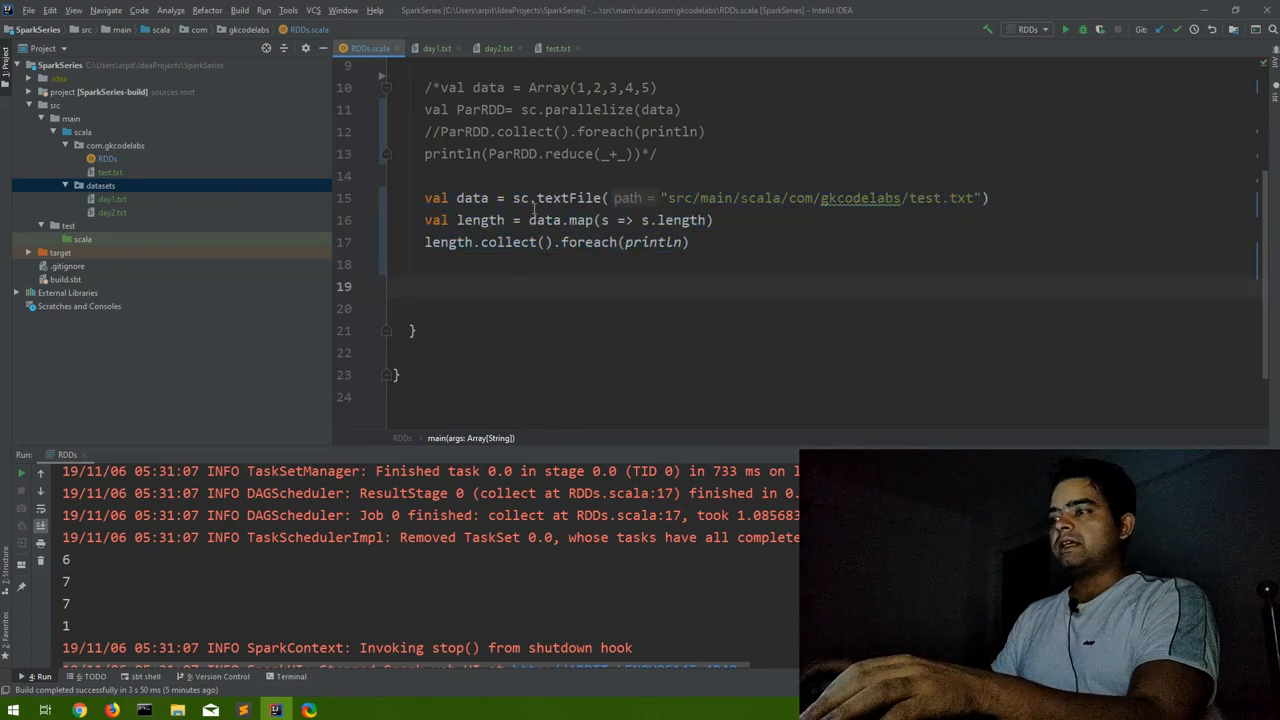
Replace textFile with wholeTextFiles on the datasets folder and add data.collect().foreach(println).
double_click(565, 198)
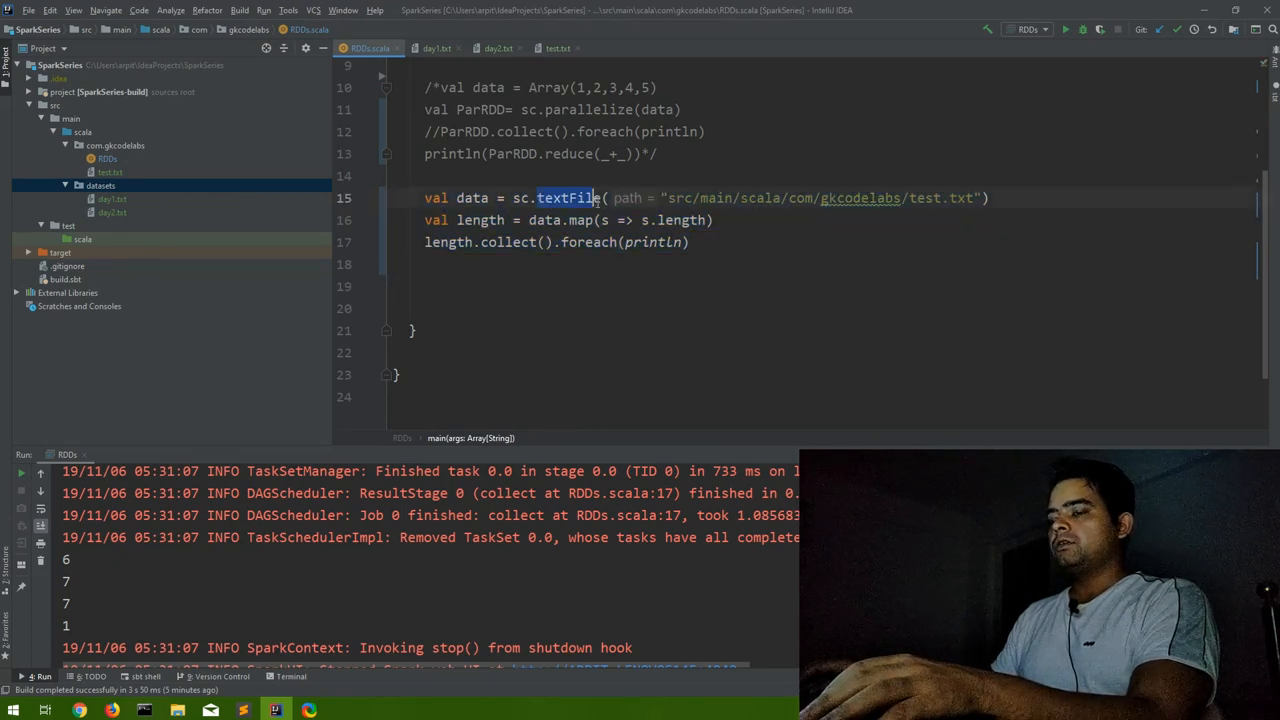
text(wholeT)
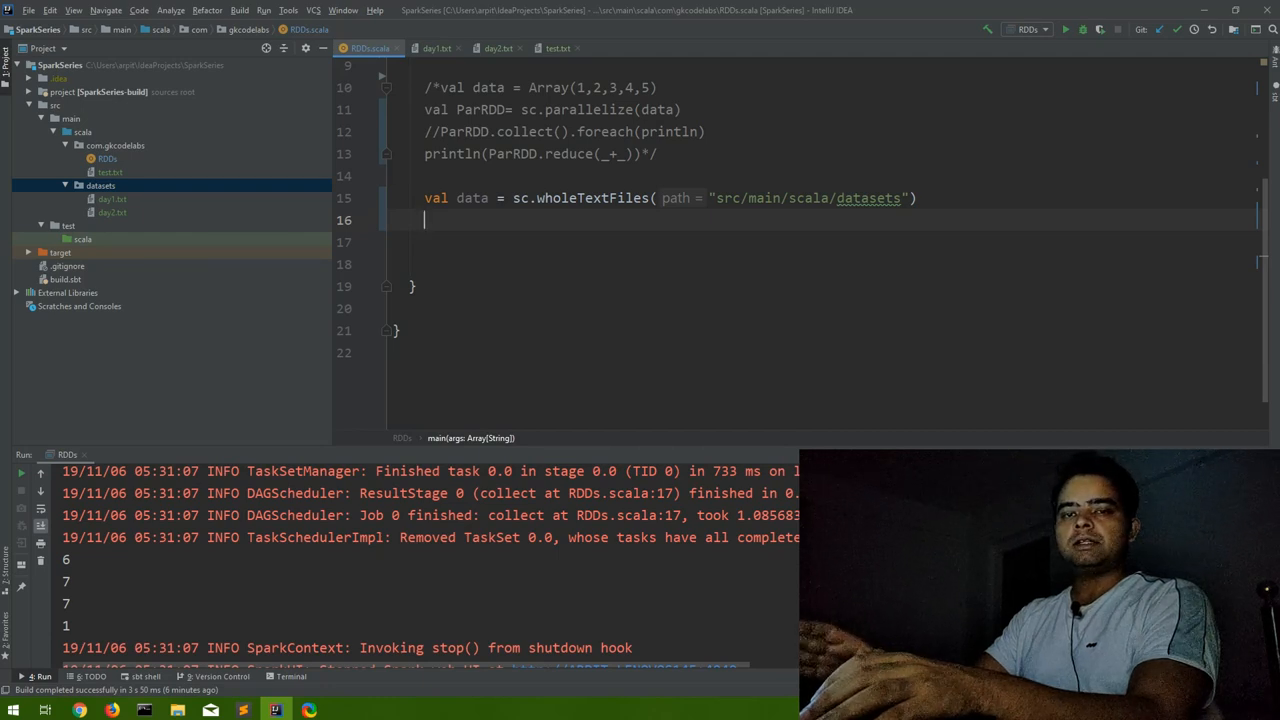
text(data)
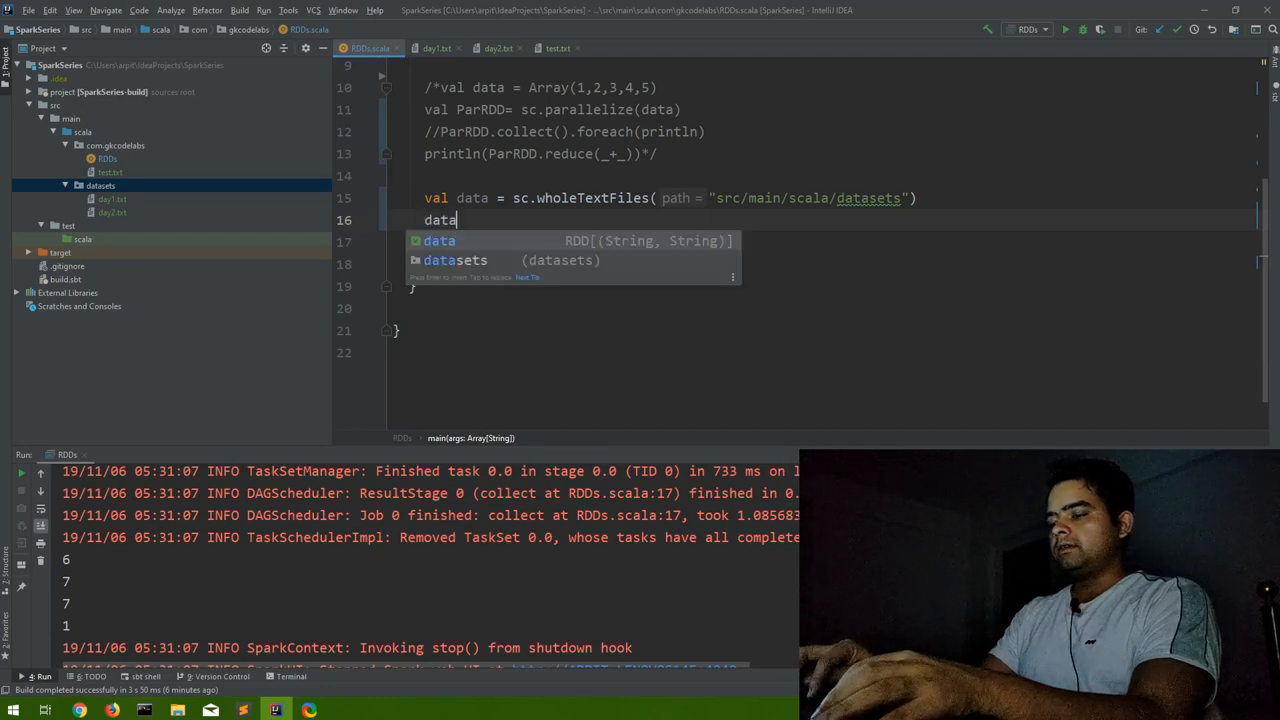
text(.co)
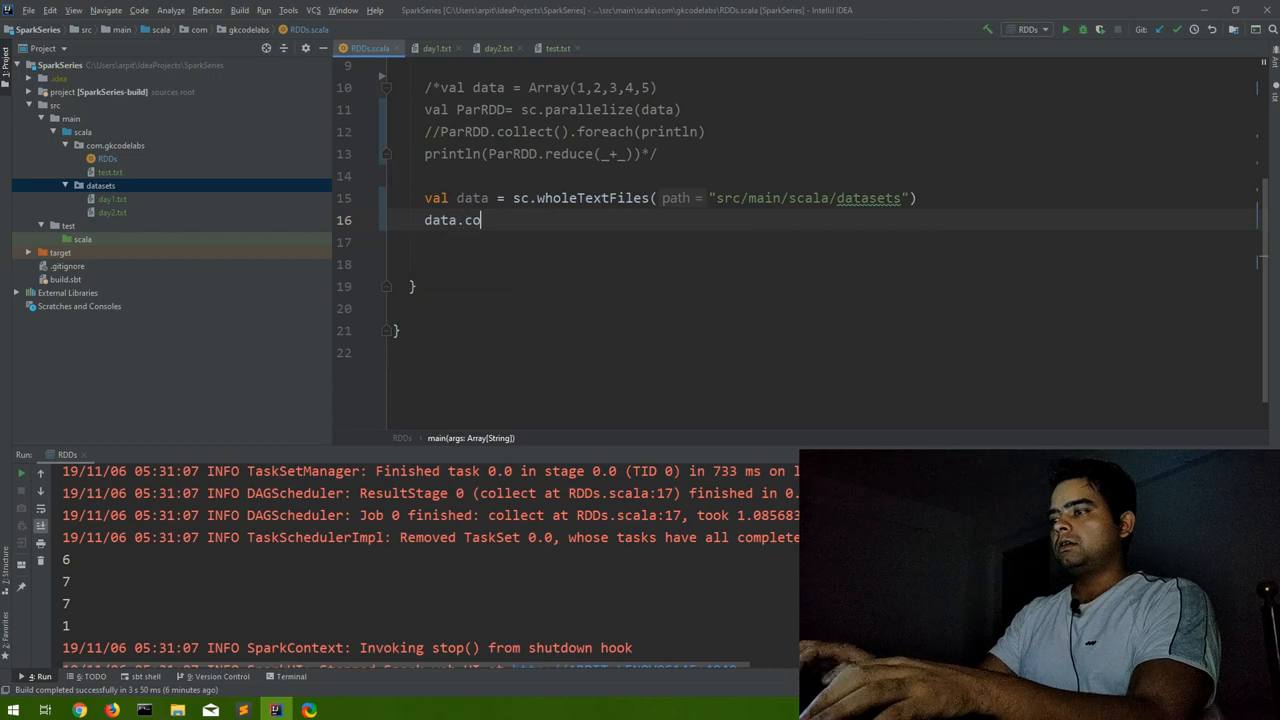
text(llect())
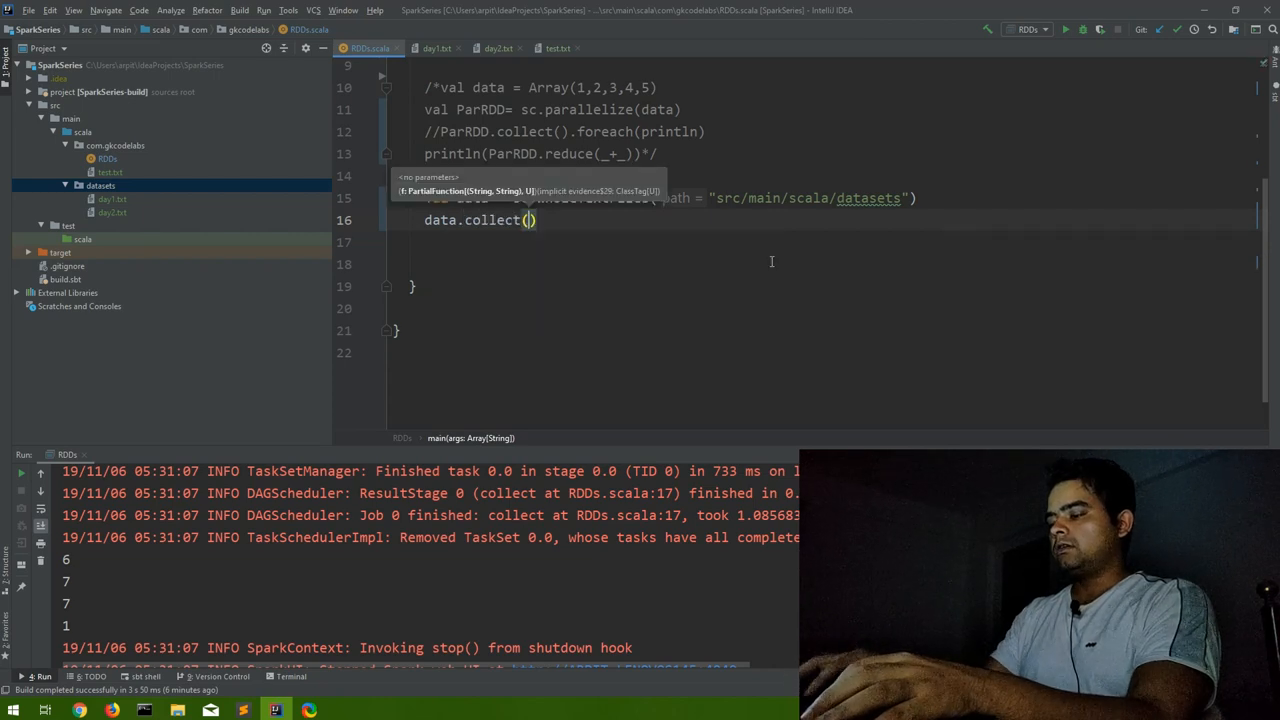
text(.for)
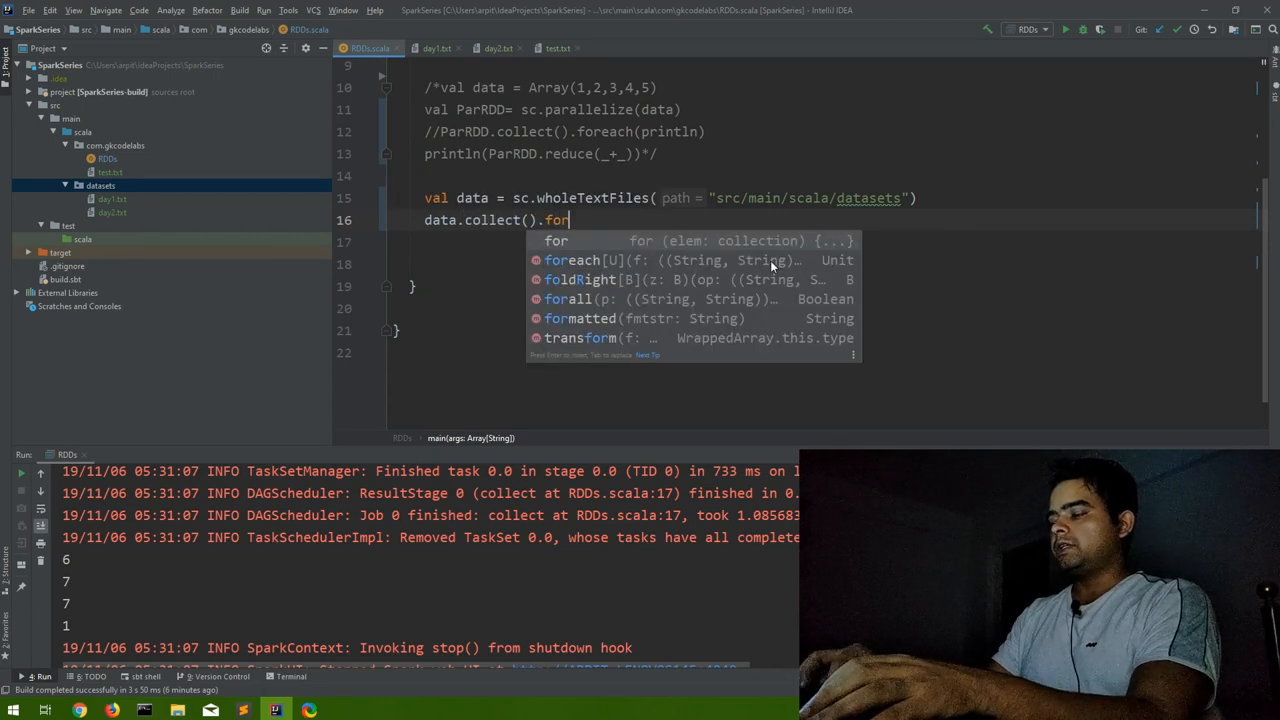
text(each(println)
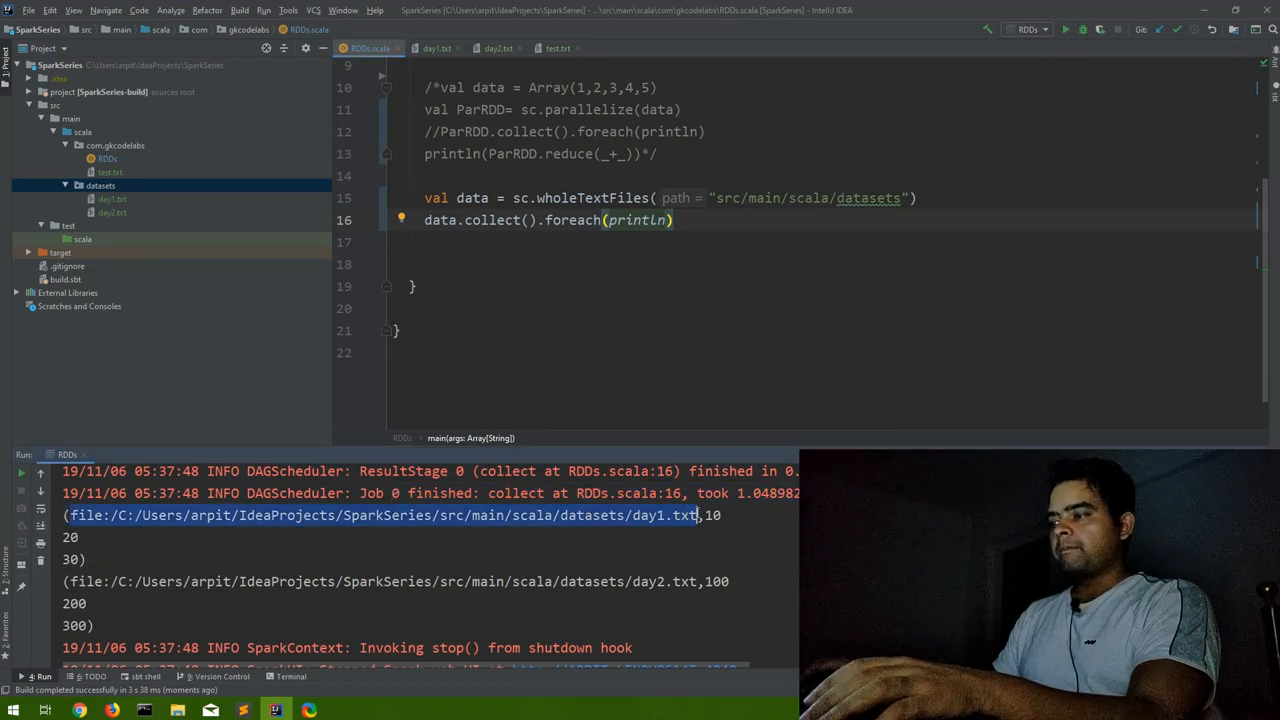
drag(700, 515, 107, 560)
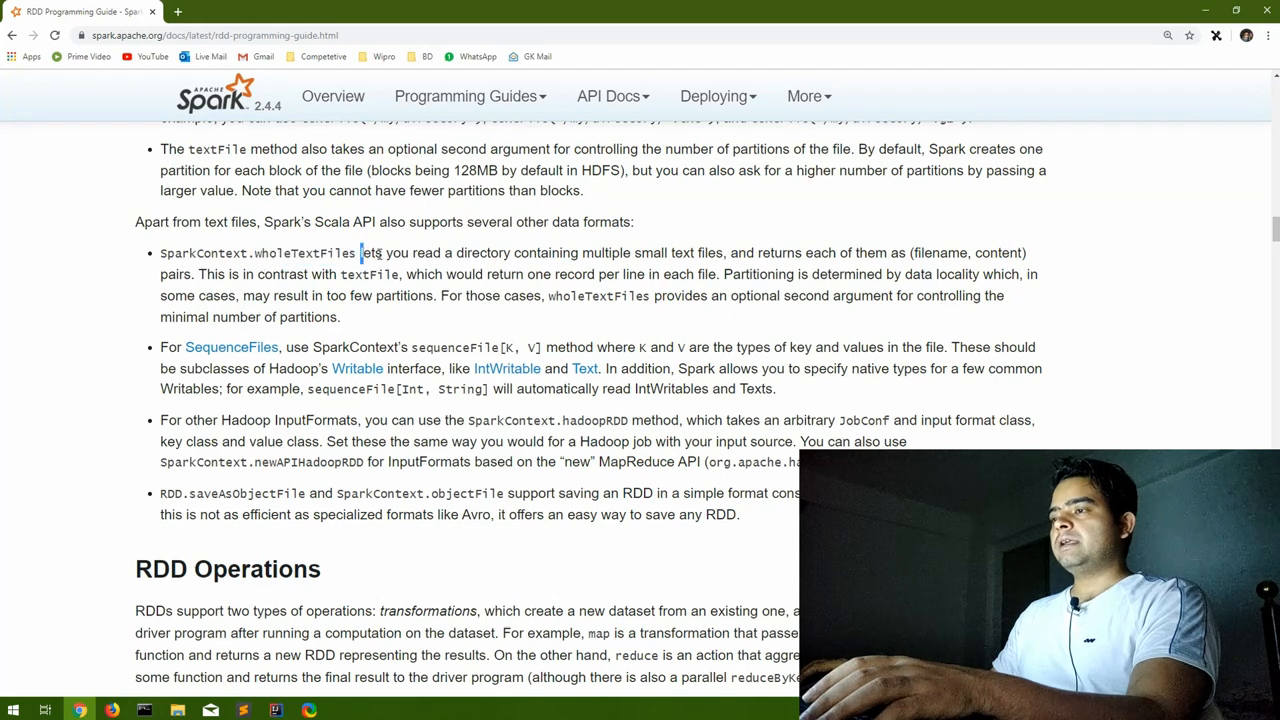
Highlight the wholeTextFiles description and 'filename', then scroll down to the Basics section.
drag(360, 252, 705, 252)
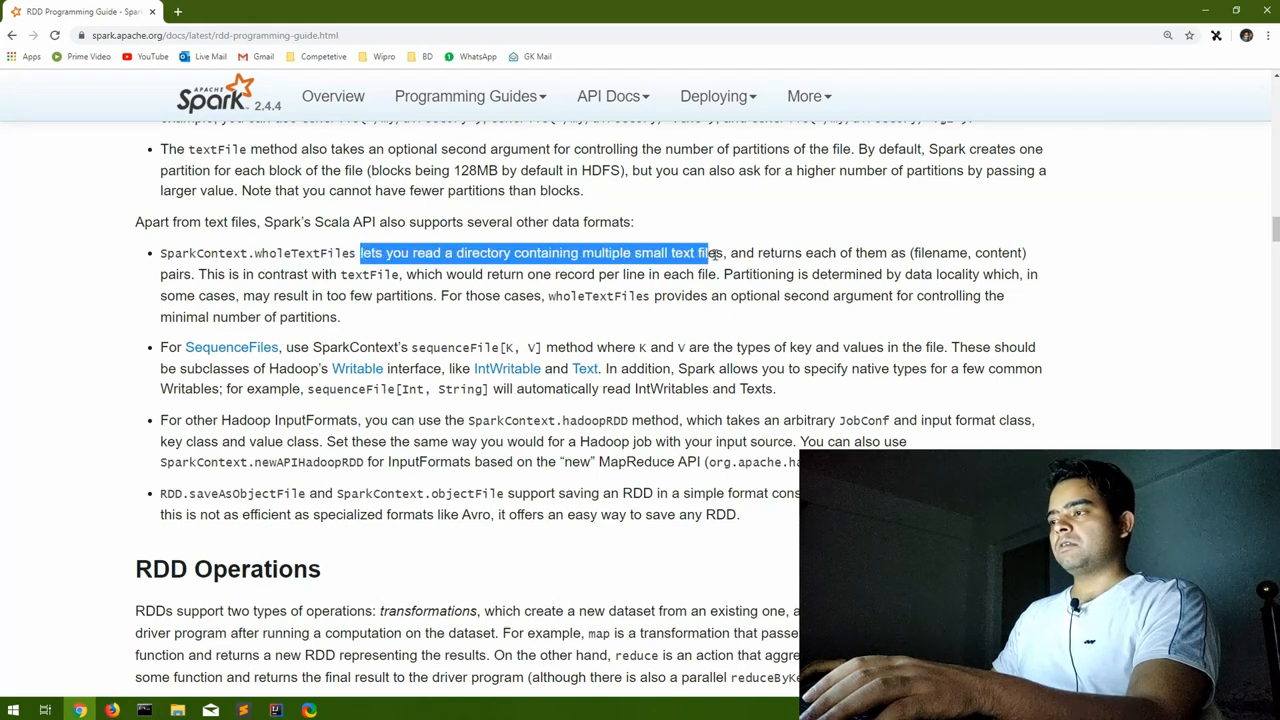
drag(705, 252, 850, 252)
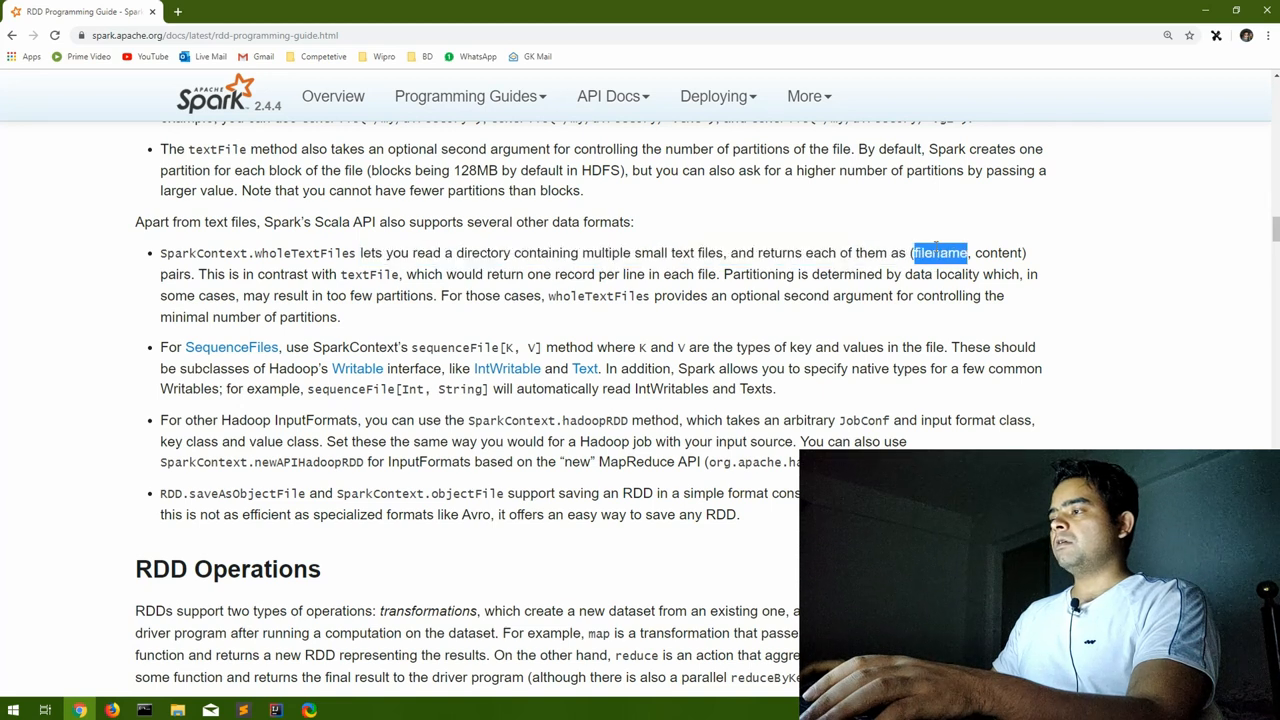
double_click(997, 252)
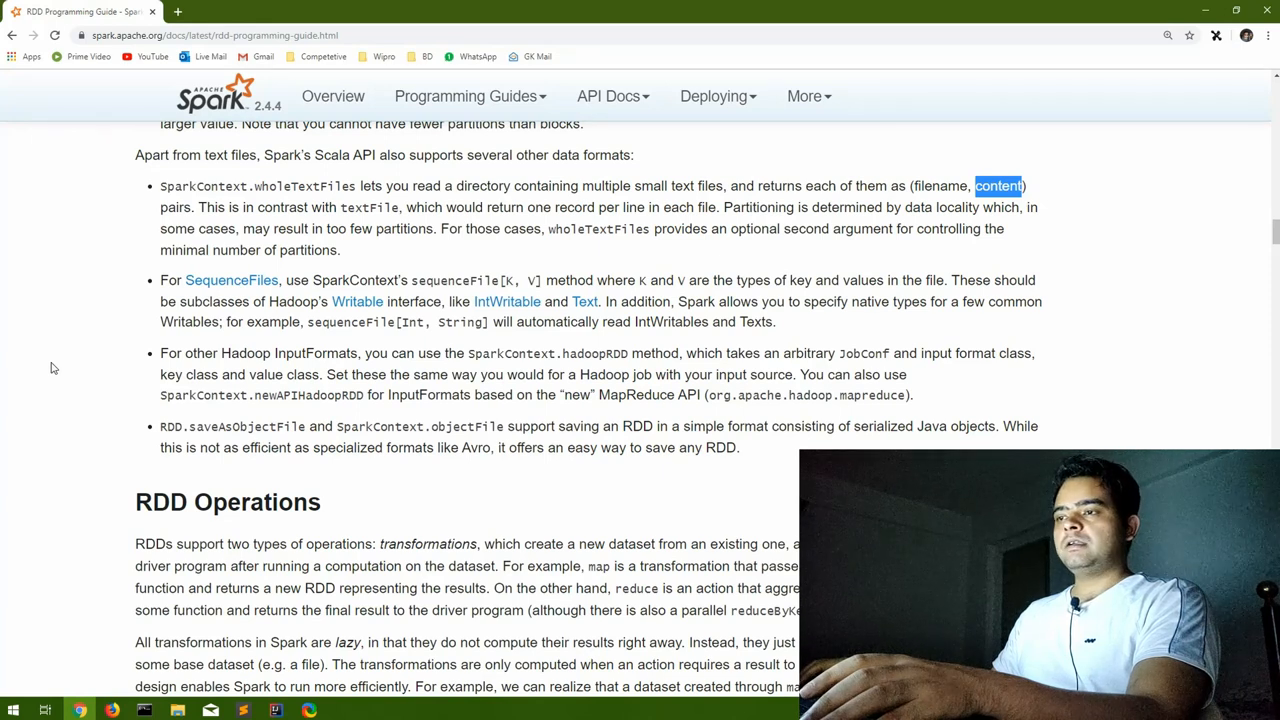
mouse_move(162, 282)
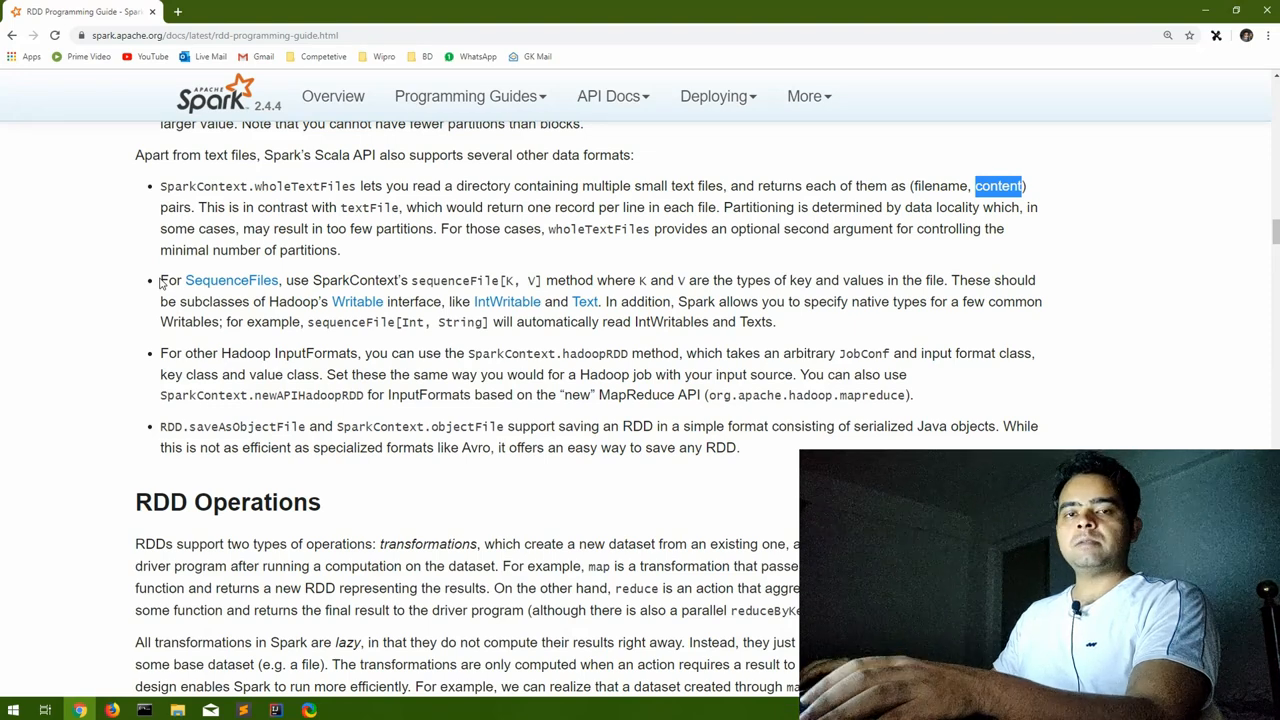
scroll(down, 3)
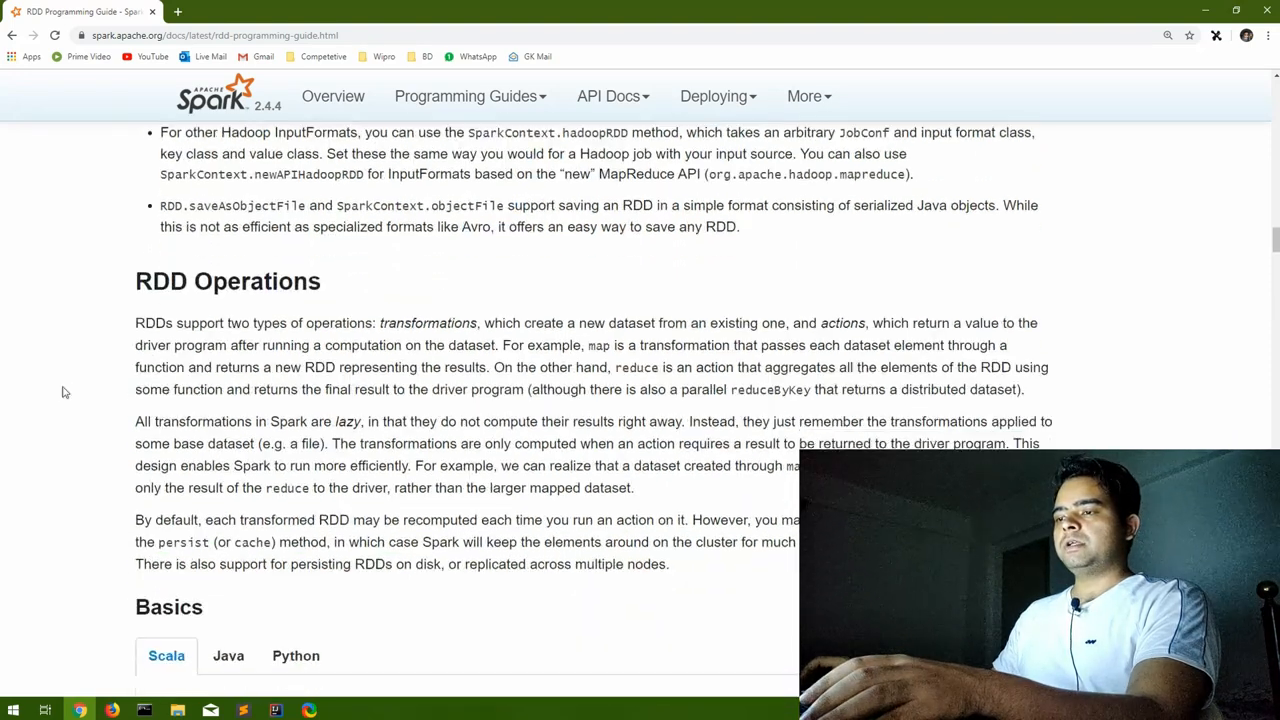
scroll(down, 3)
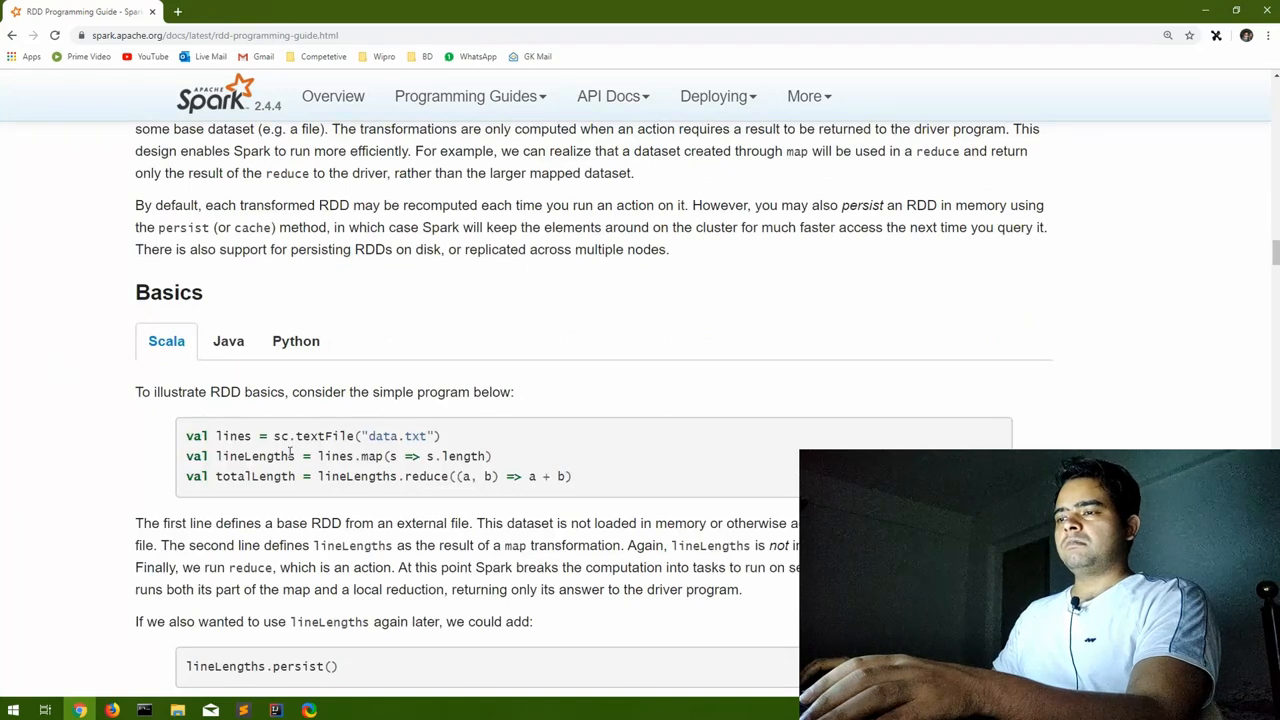